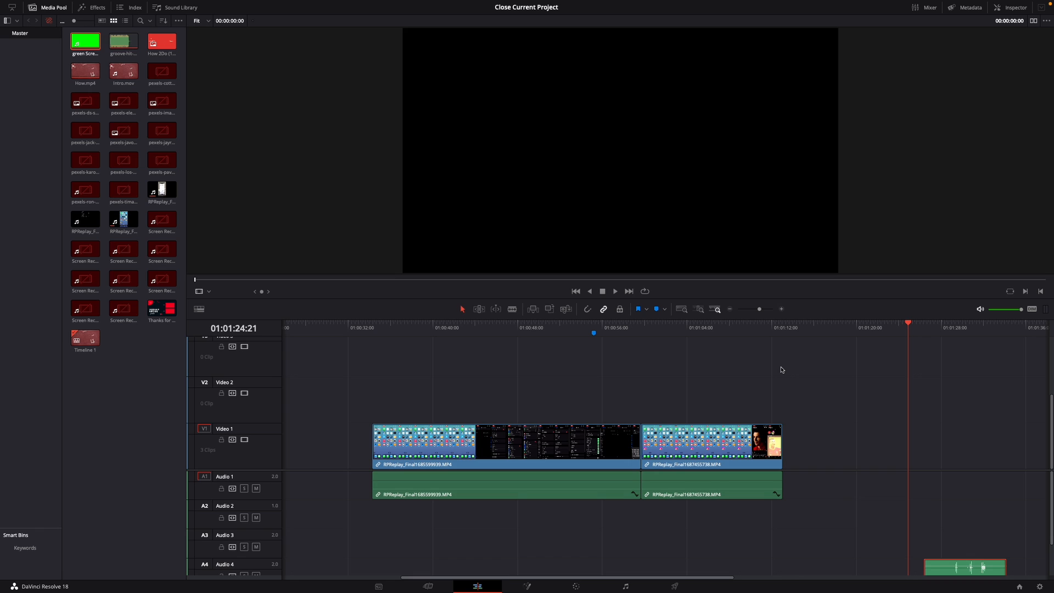
pyautogui.moveTo(616, 374)
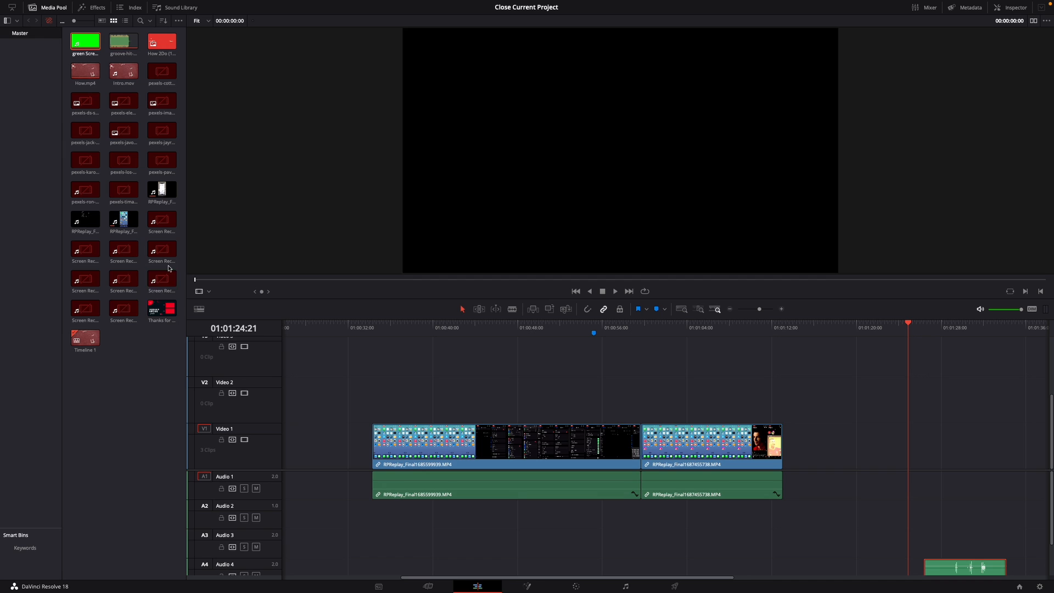
# - Load Timeline 1 into the viewer from the timeline ruler
pyautogui.click(162, 308)
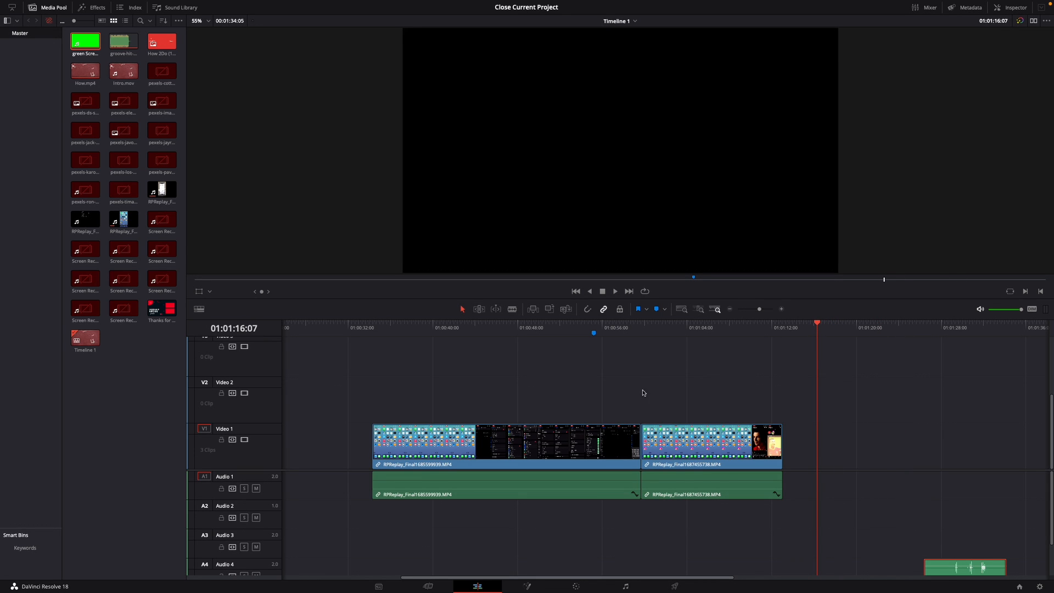
pyautogui.moveTo(822, 319)
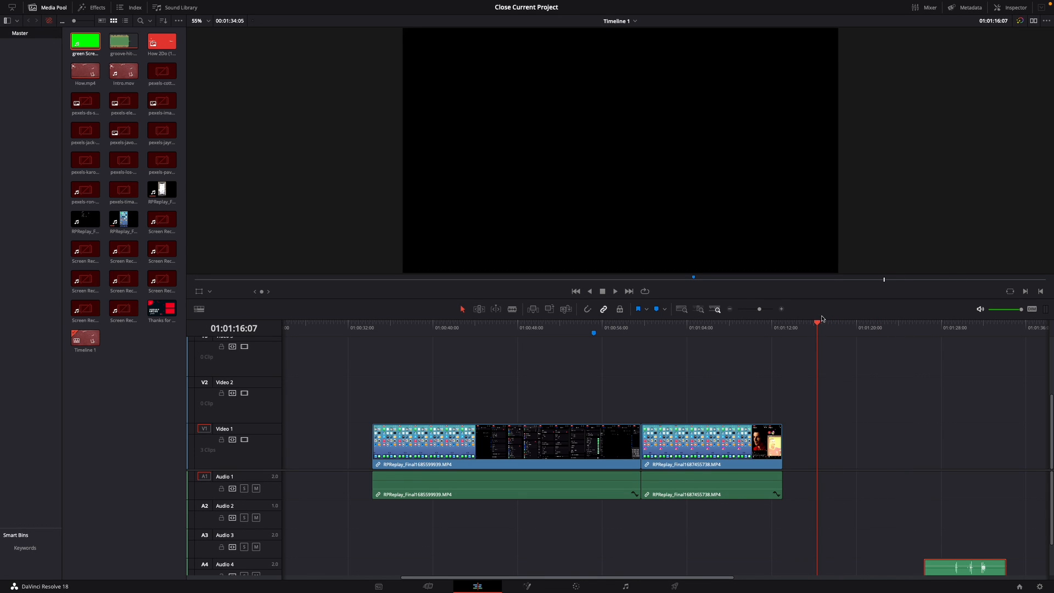
# - Park the playhead at the edit point between the two RPReplay clips
pyautogui.click(797, 327)
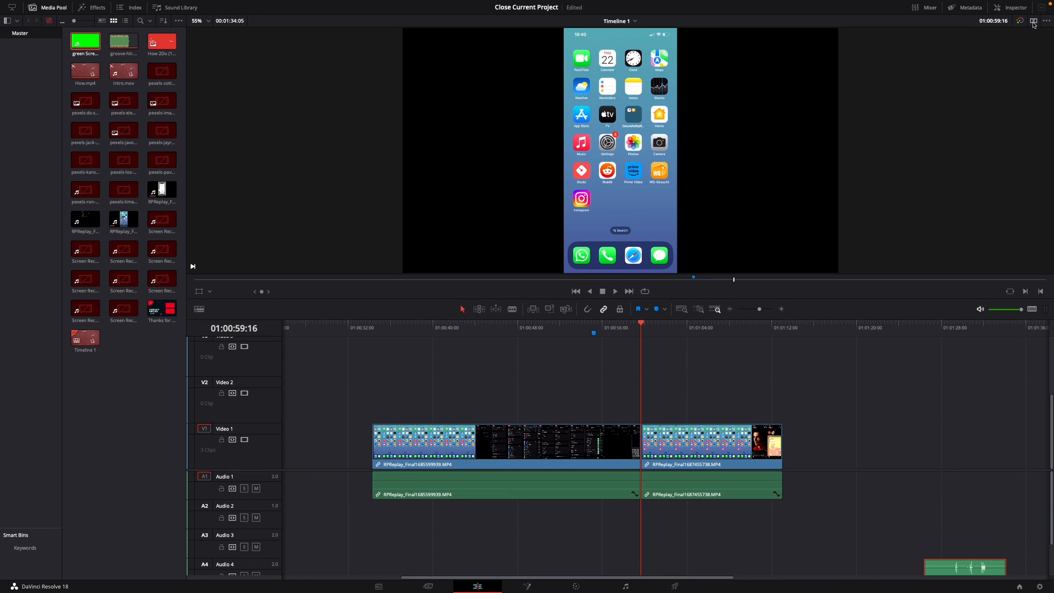
pyautogui.moveTo(1035, 21)
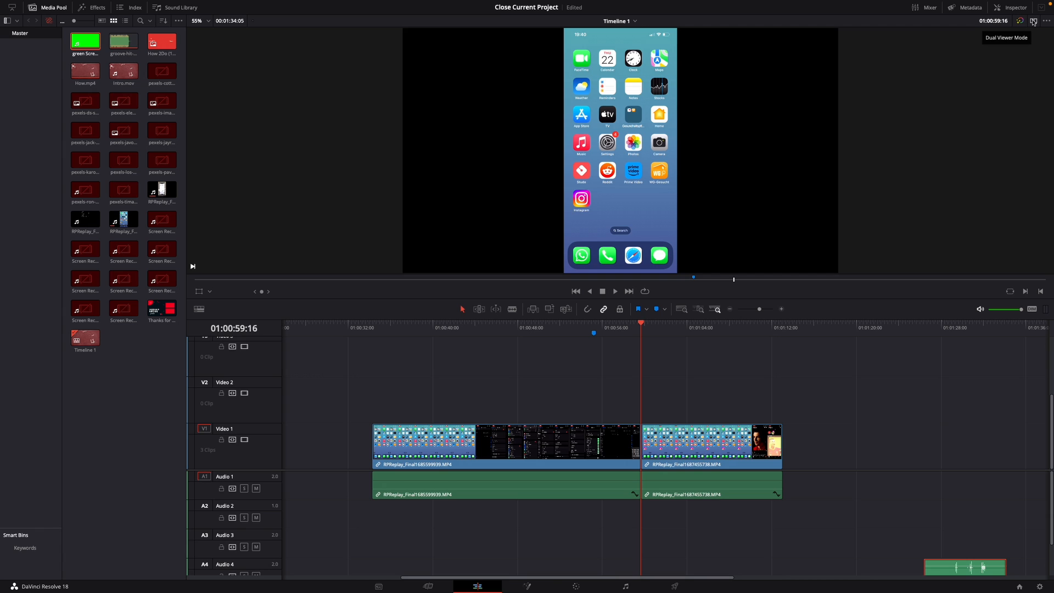
# - Enable Dual Viewer Mode and insert the Thanks for Watching clip at the playhead
pyautogui.click(1033, 21)
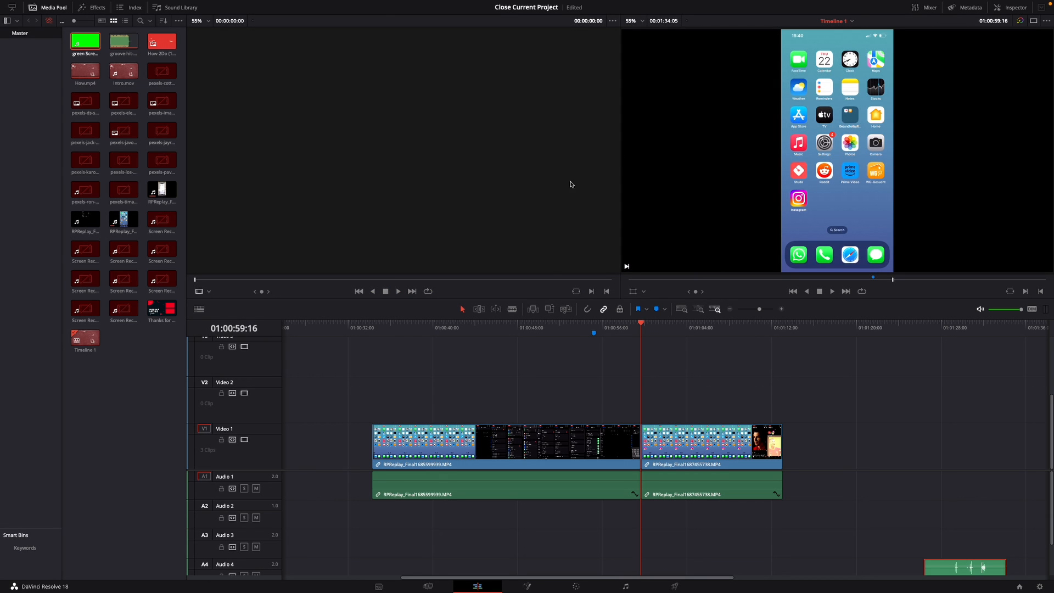
pyautogui.click(160, 308)
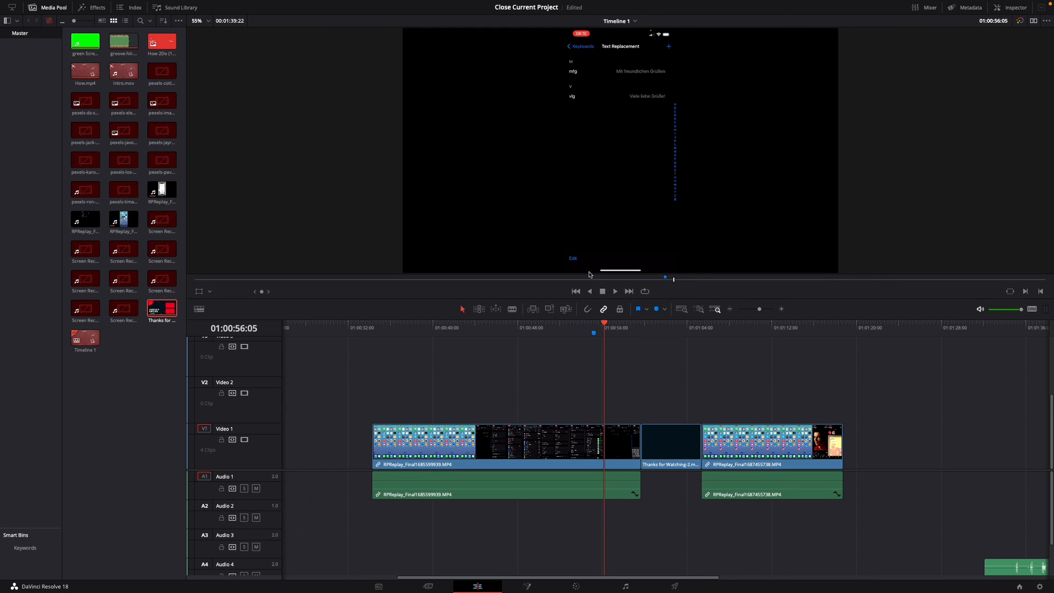
# - Play Timeline 1 through the inserted Thanks for Watching clip
pyautogui.click(602, 290)
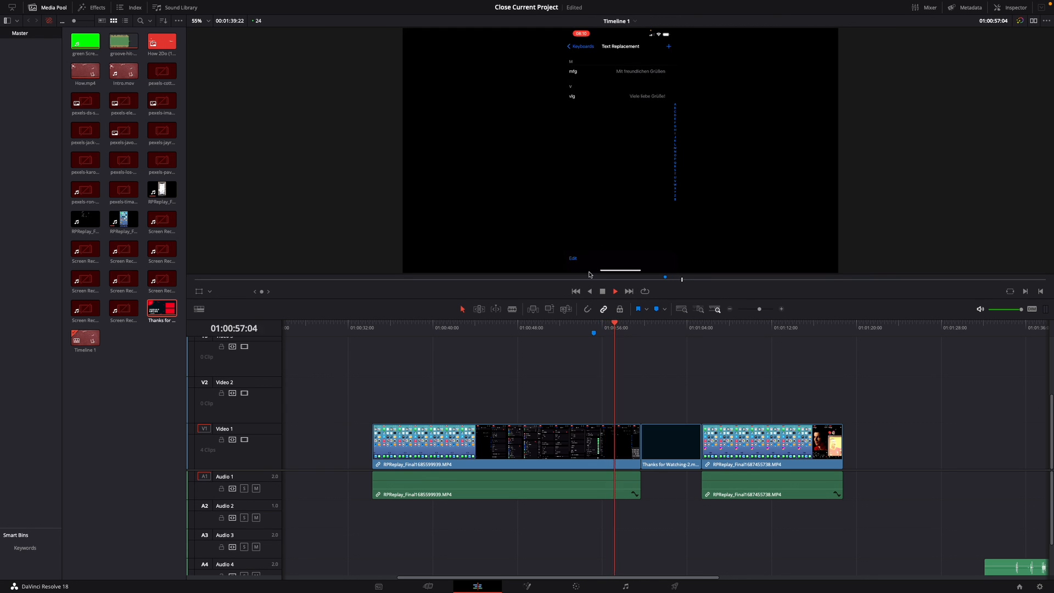